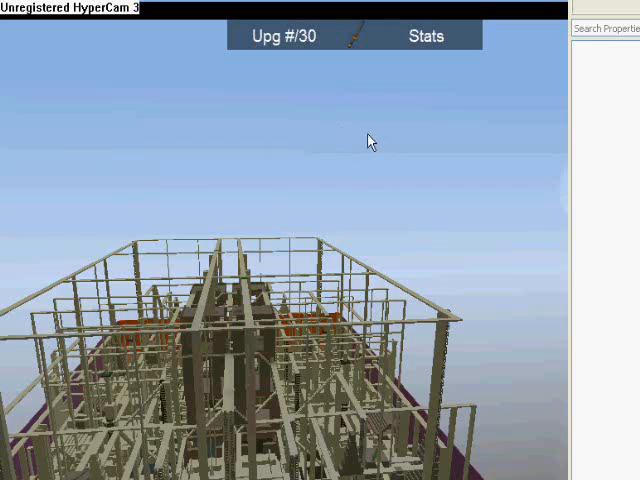
mouse_move(565, 205)
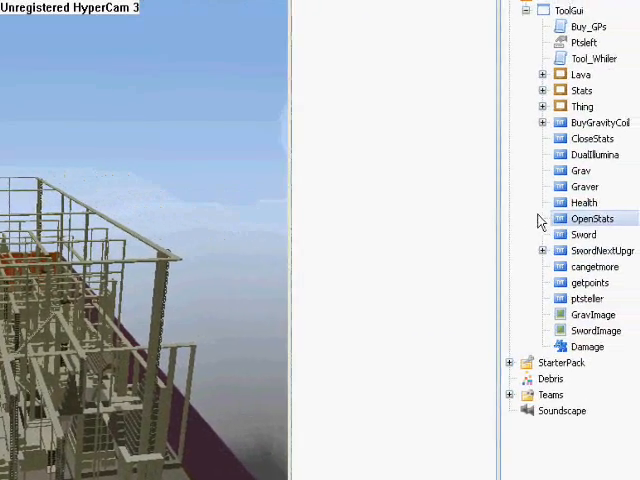
Check cangetmore, then tick Visible on ptsteller to show the Buy +100 Points button
click(593, 267)
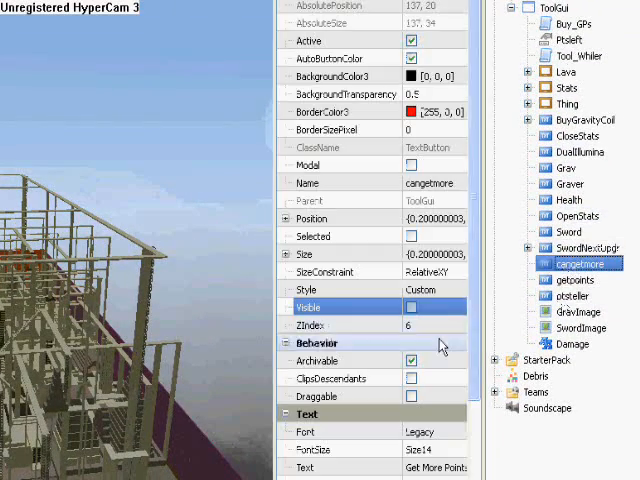
click(569, 295)
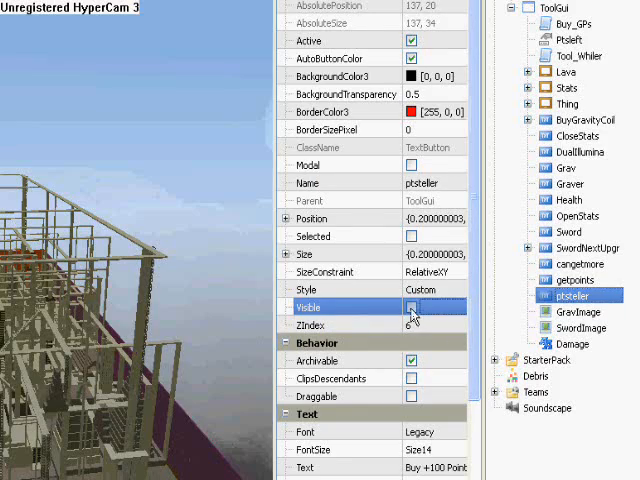
click(401, 307)
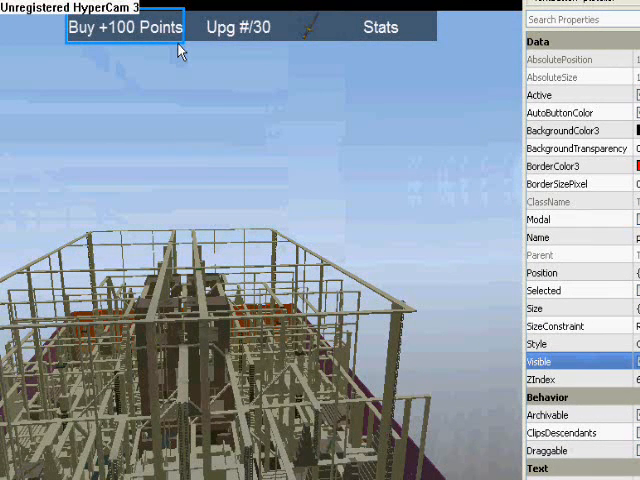
mouse_move(150, 47)
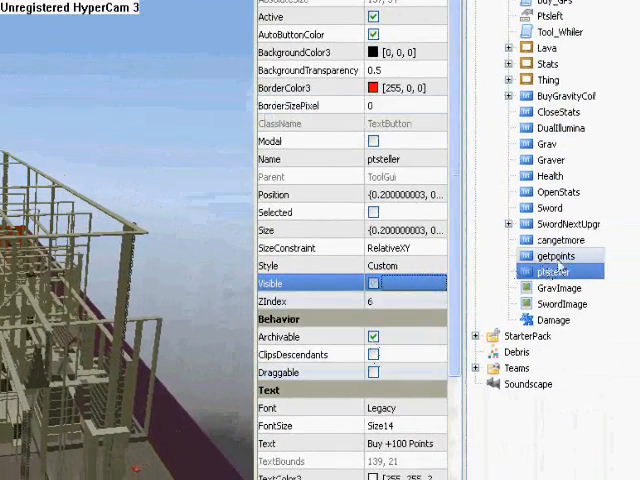
Toggle getpoints' Visible on and off, then tick Visible on cangetmore to show Get More Points
click(556, 256)
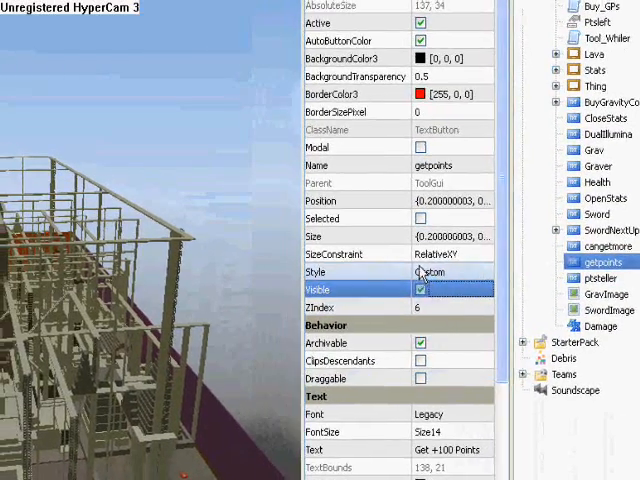
click(420, 289)
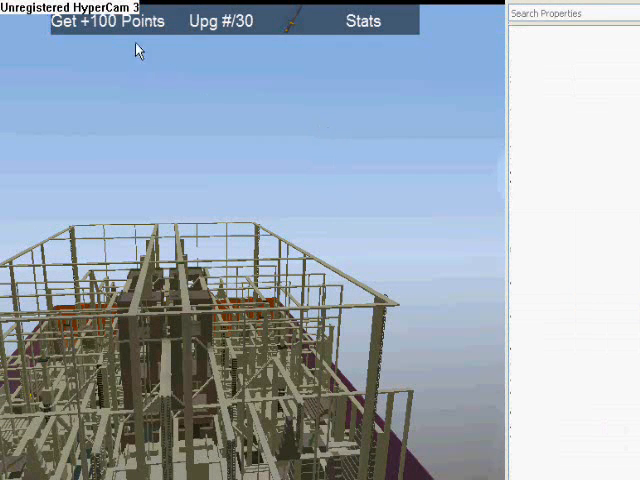
mouse_move(154, 46)
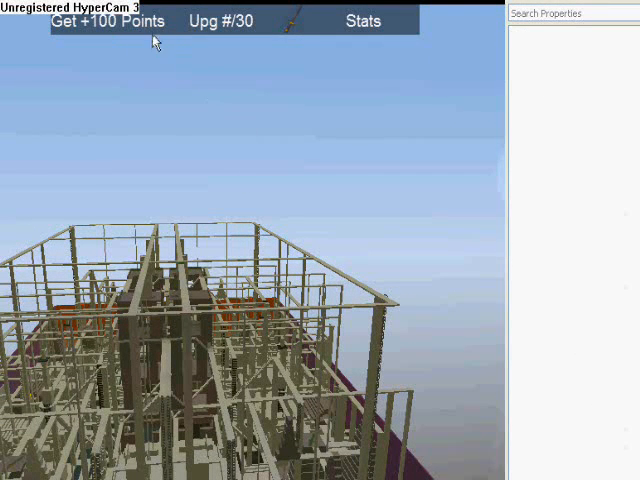
mouse_move(118, 43)
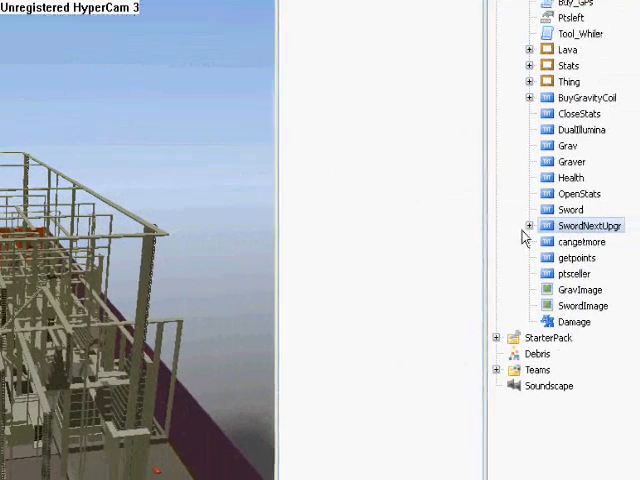
click(577, 258)
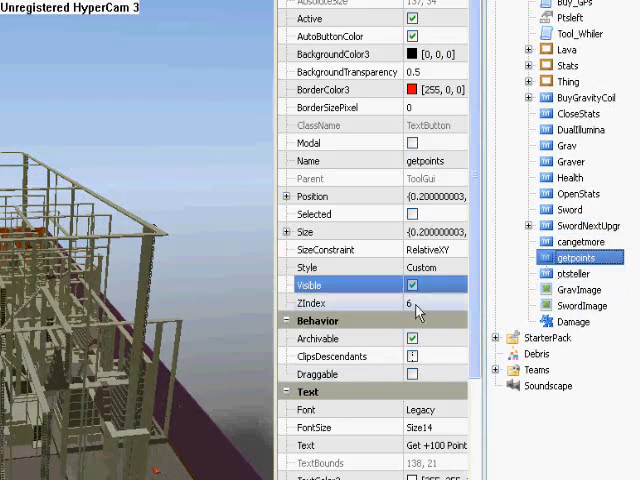
click(580, 242)
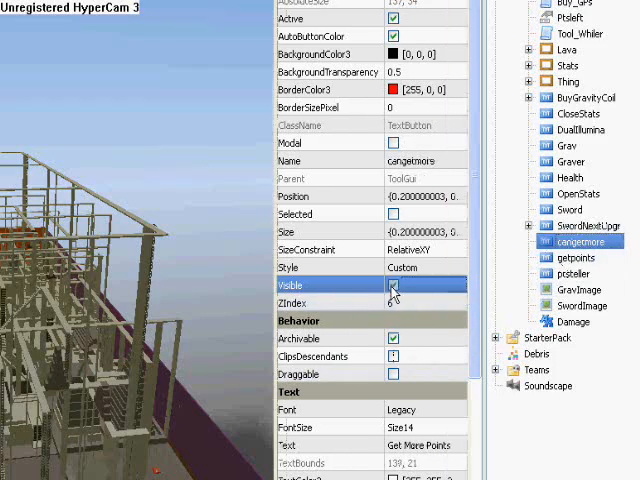
click(394, 286)
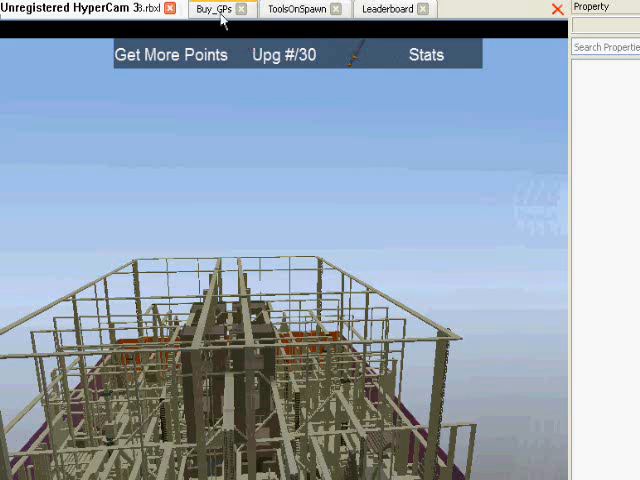
Bring up the Buy_GPs script and scroll to the ptsteller MouseButton1Click purchase handler
click(212, 9)
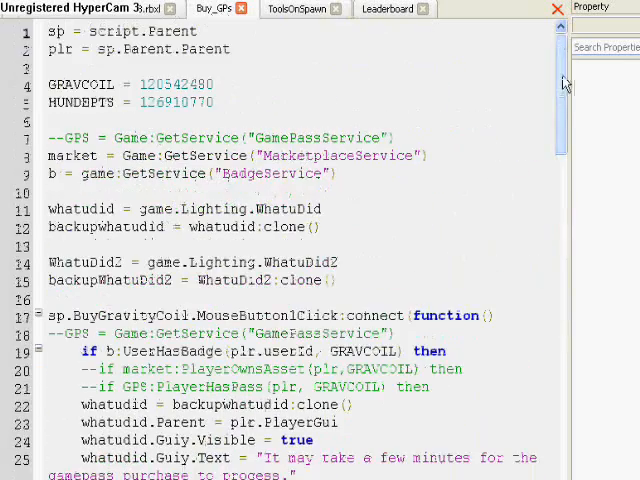
scroll(down, 3)
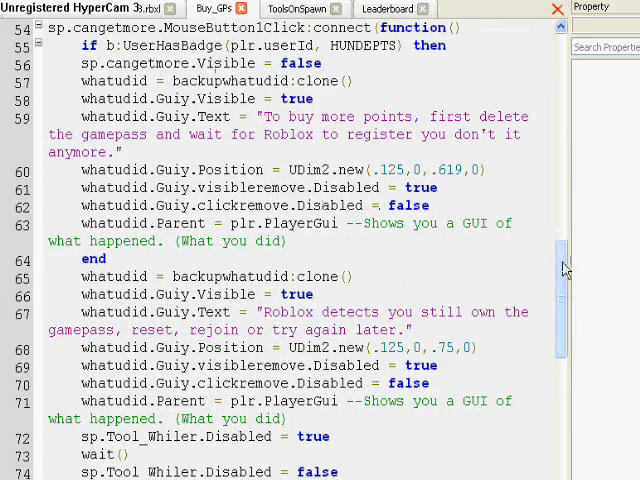
scroll(down, 3)
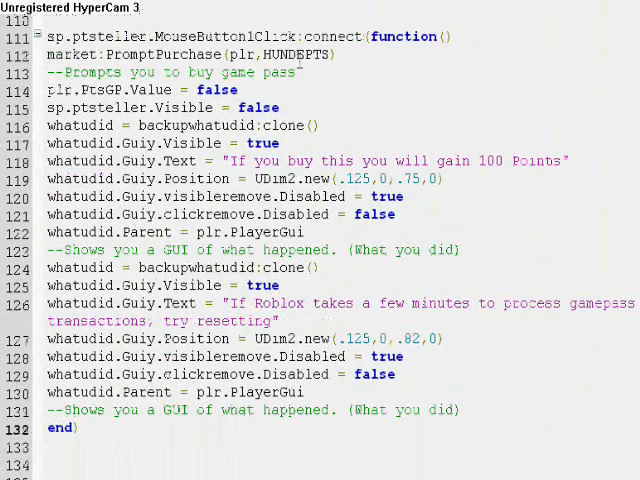
click(298, 72)
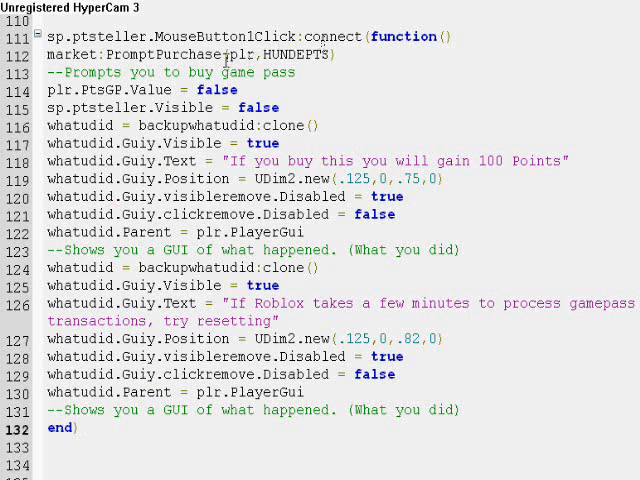
double_click(88, 89)
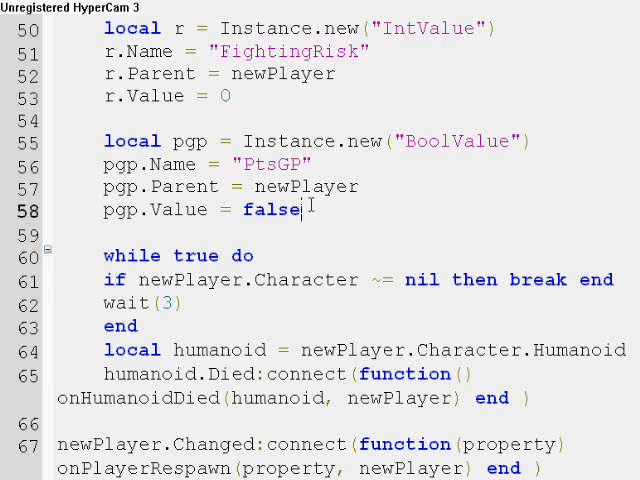
scroll(down, 3)
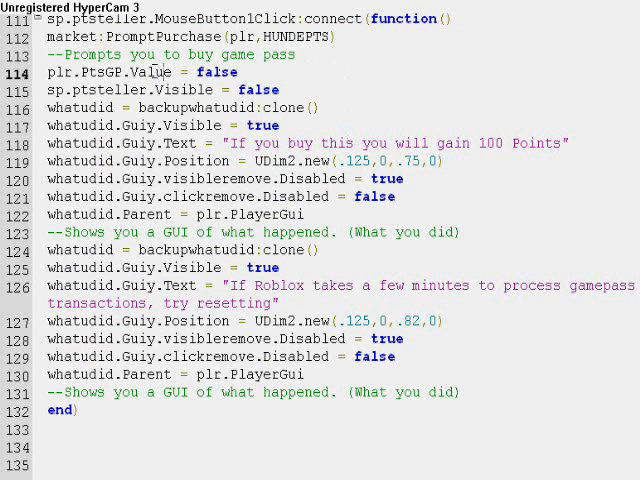
mouse_move(118, 38)
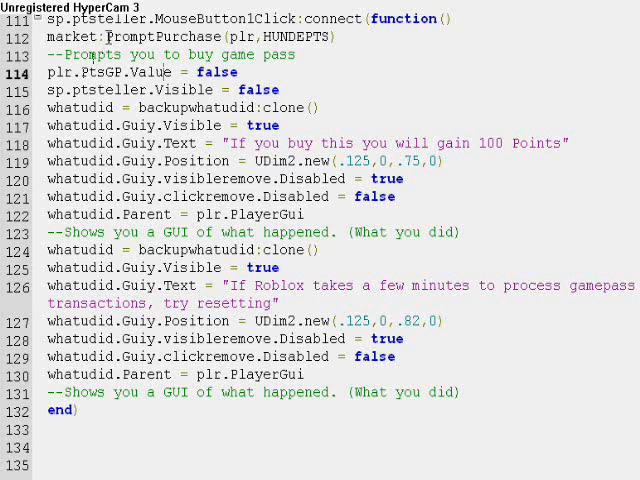
double_click(140, 71)
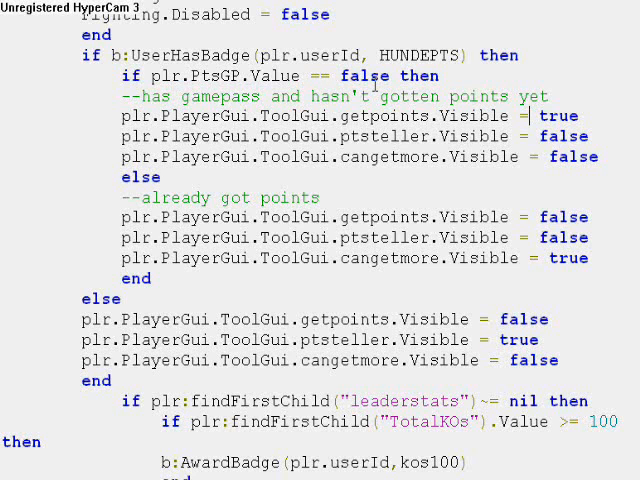
Open the spawn script and scroll to the UserHasBadge HUNDEPTS block setting button visibility
double_click(230, 197)
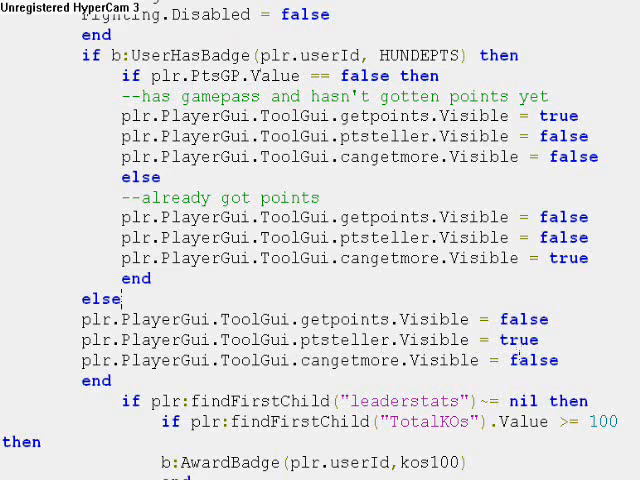
scroll(down, 3)
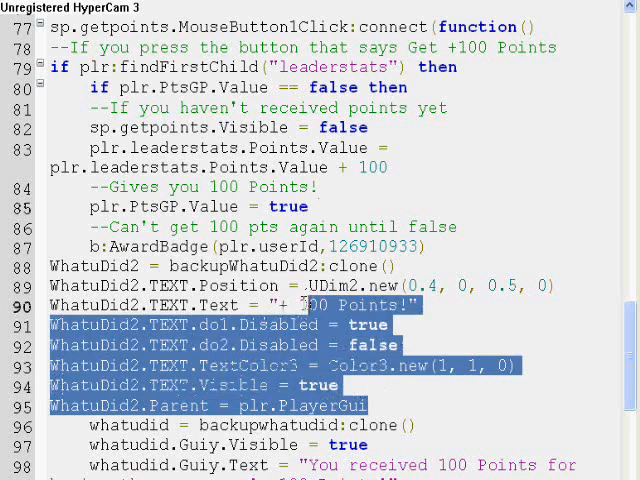
Scroll through the getpoints MouseButton1Click handler in Buy_GPs, clearing the highlighted code block
scroll(down, 3)
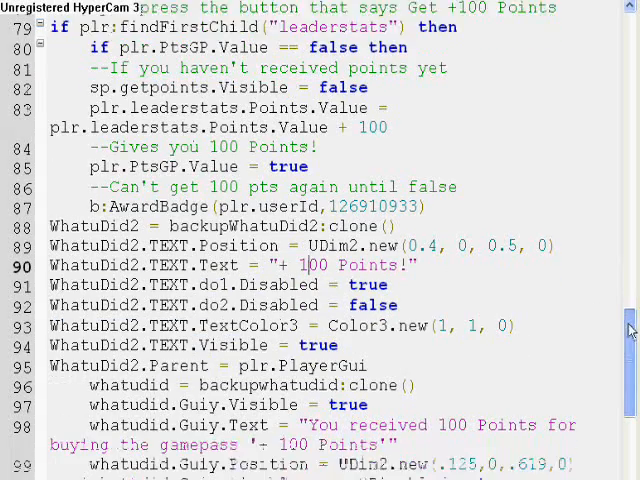
scroll(down, 3)
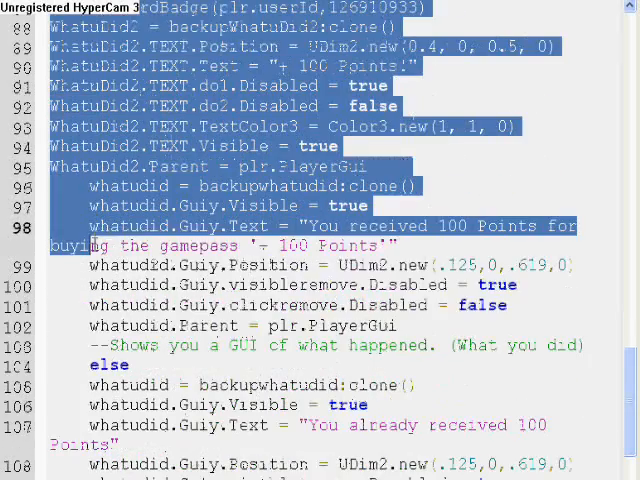
scroll(down, 3)
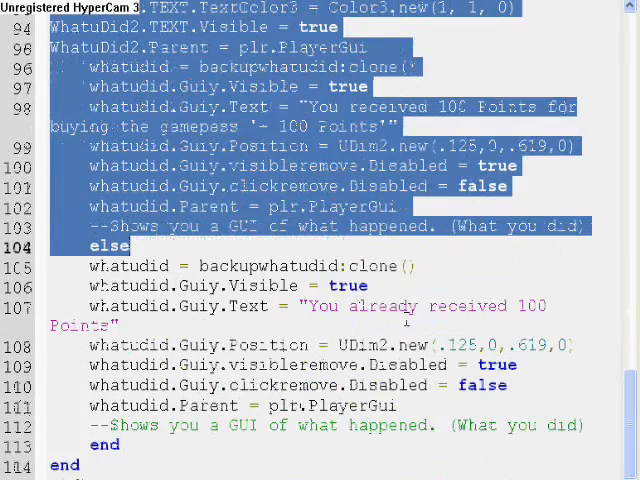
click(120, 325)
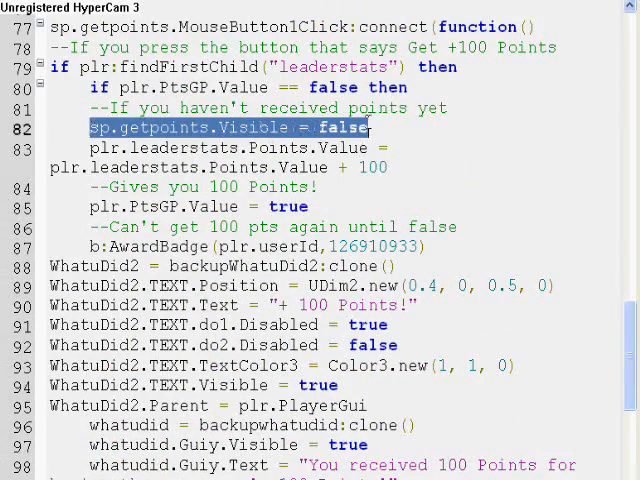
scroll(down, 3)
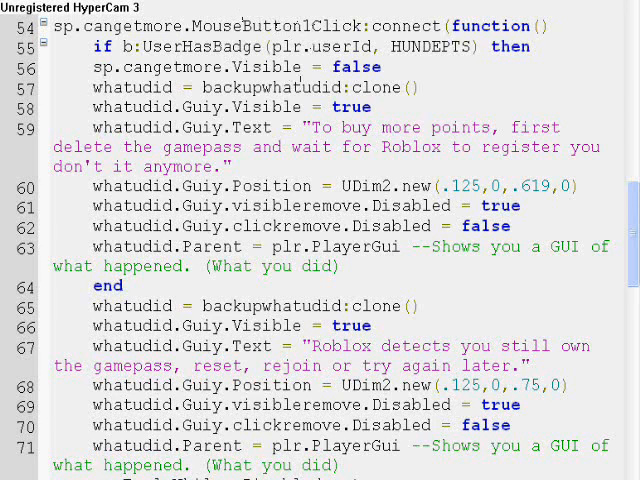
mouse_move(135, 13)
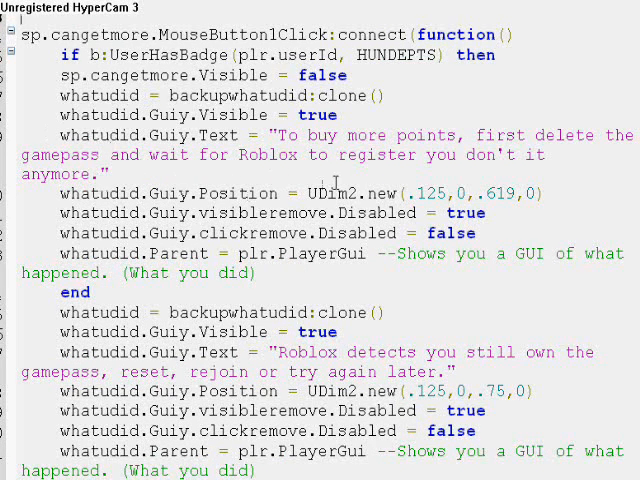
mouse_move(419, 181)
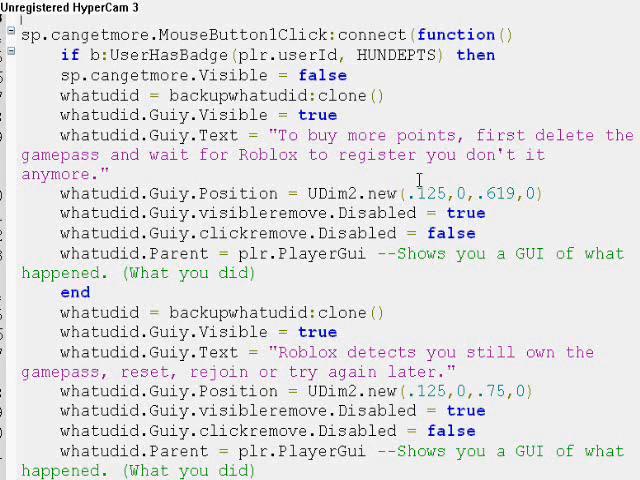
mouse_move(412, 180)
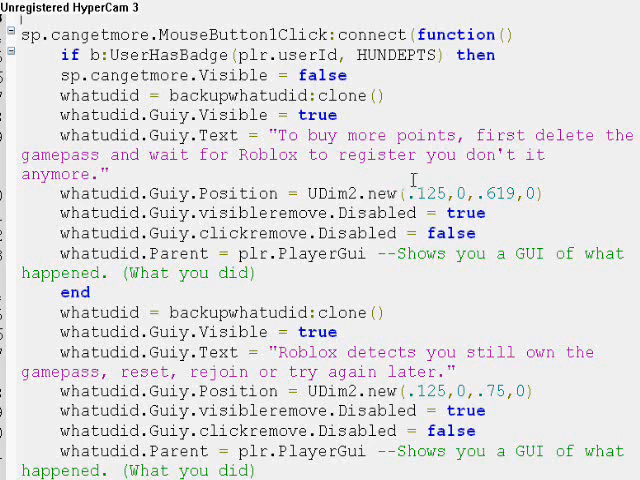